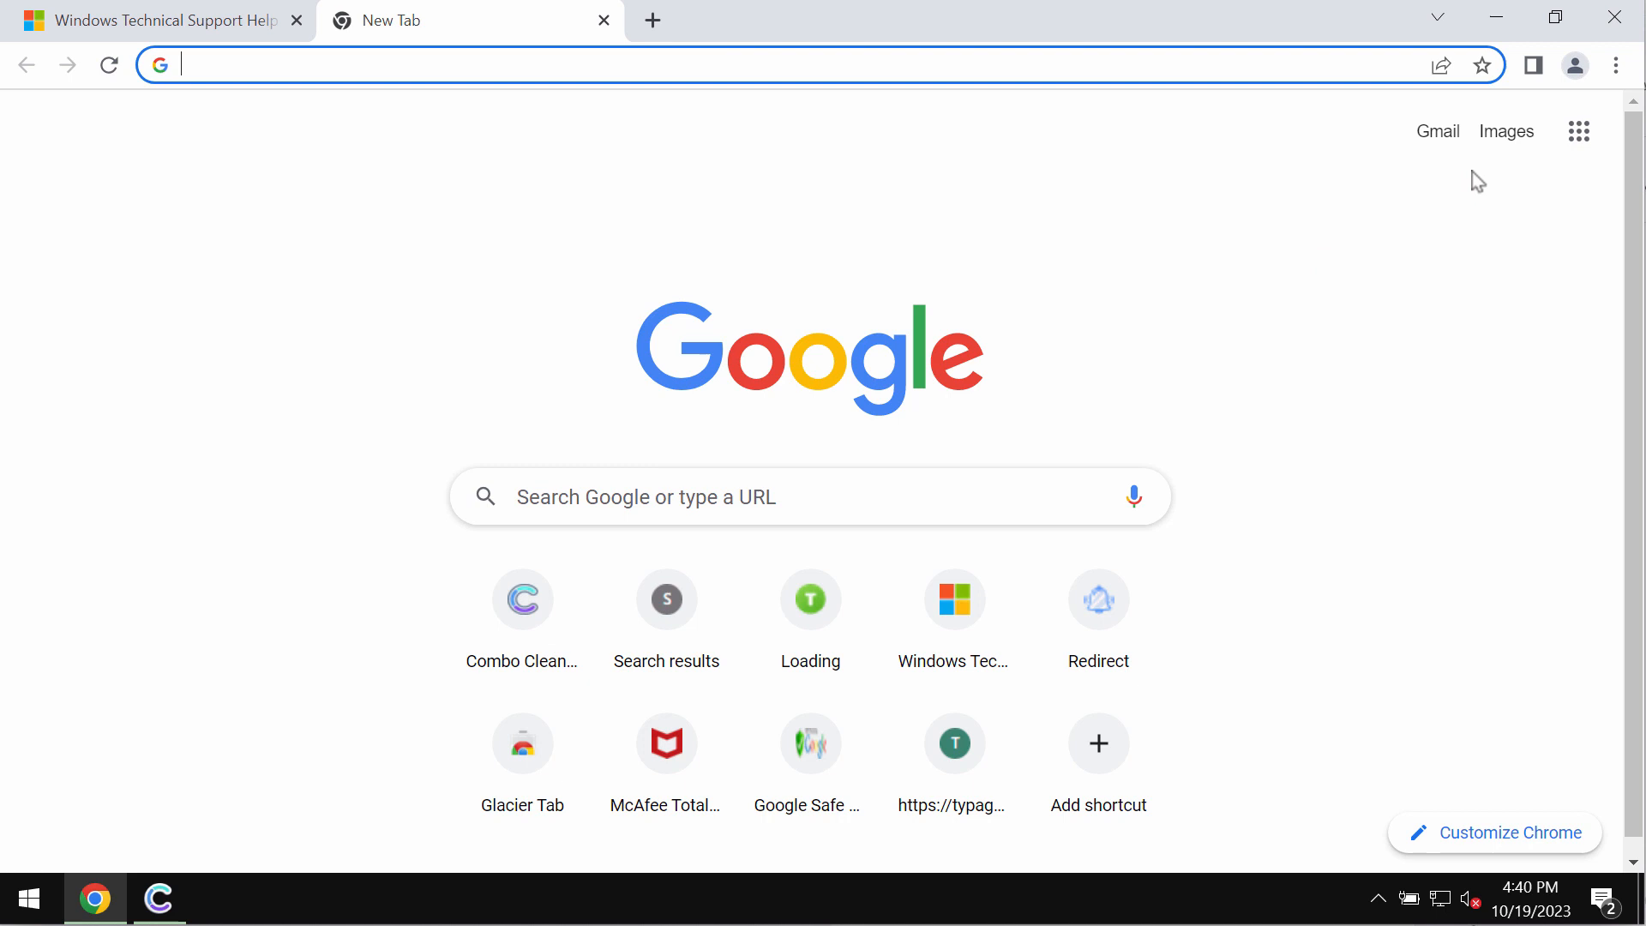
Step: Reach Chrome's Privacy and security settings from the browser menu
click(1614, 65)
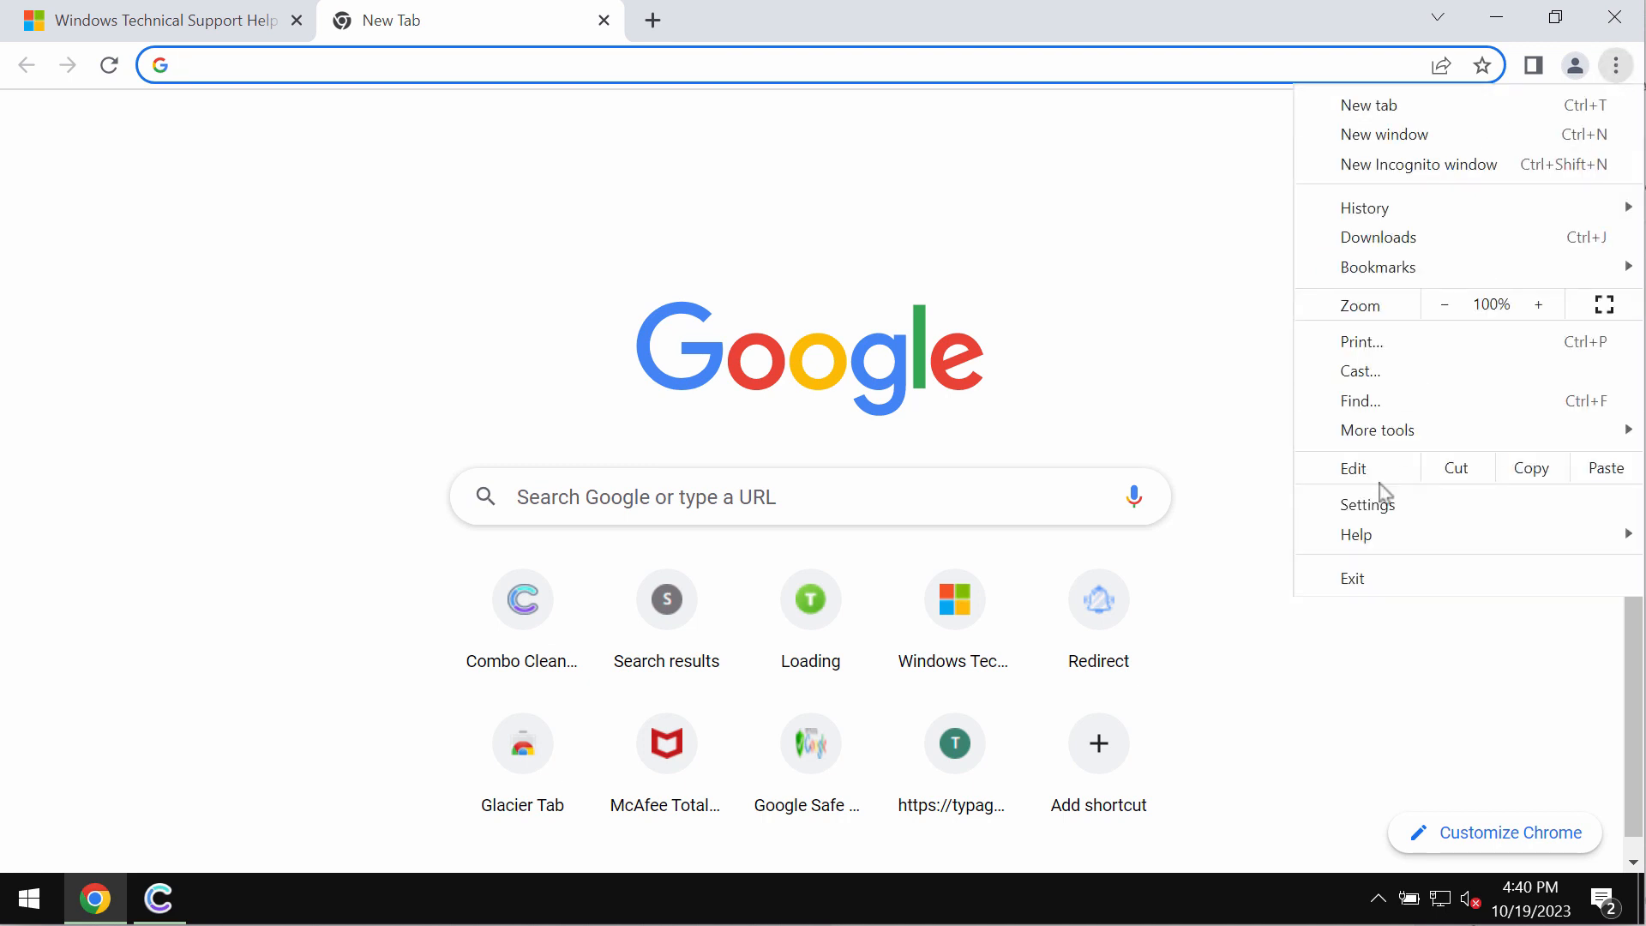
click(1367, 502)
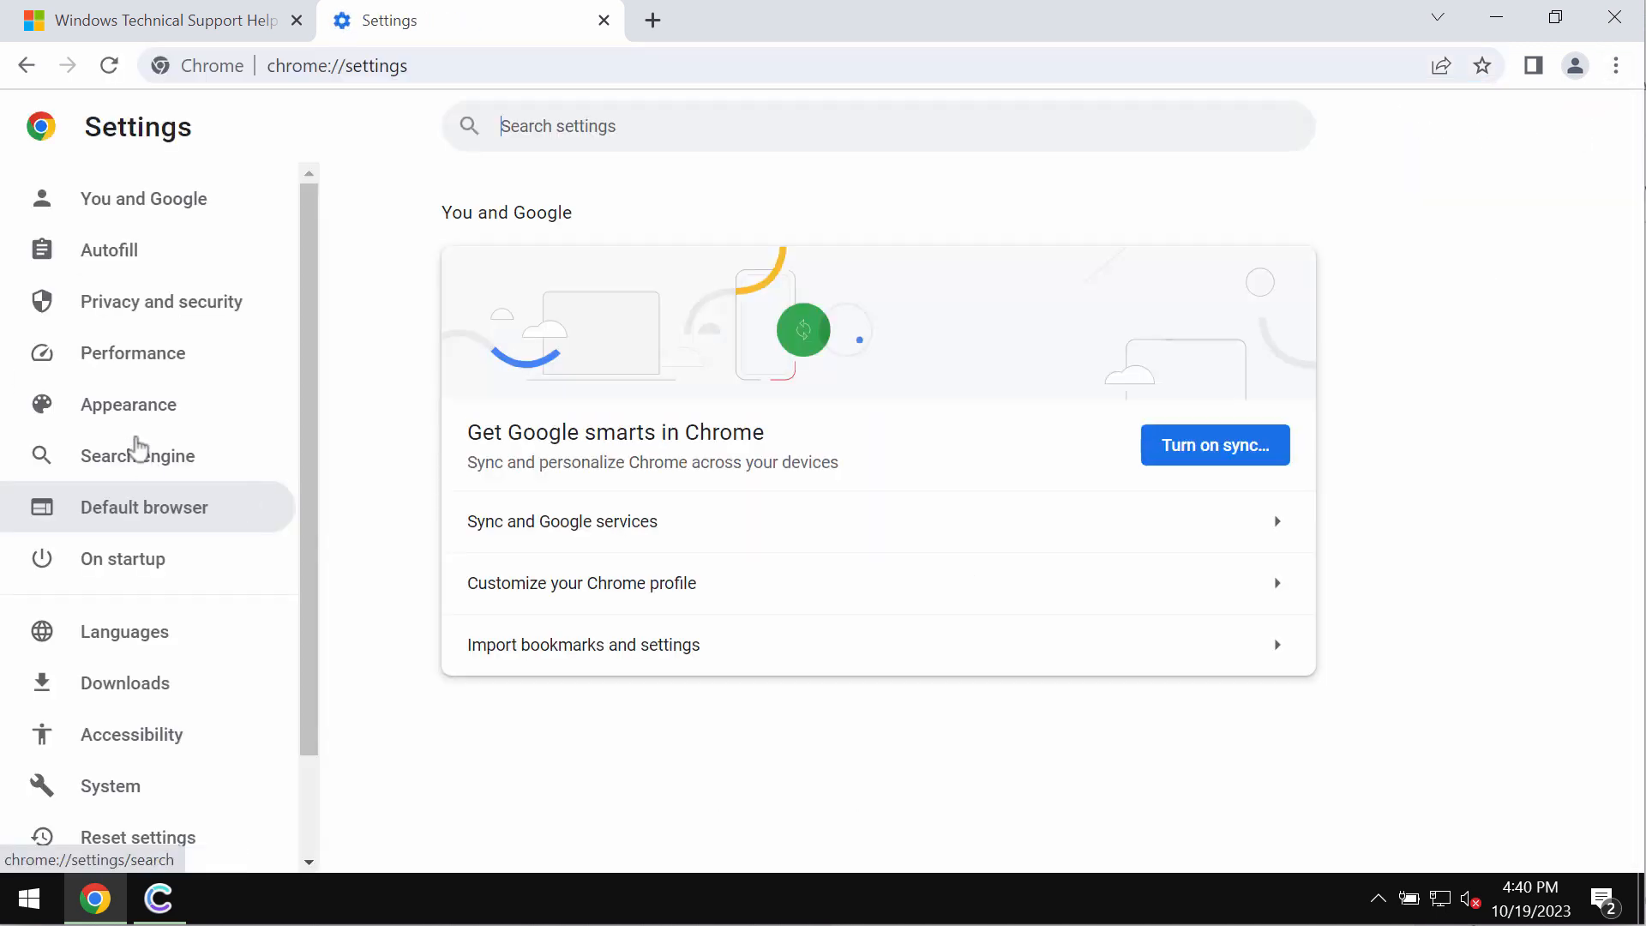
click(162, 302)
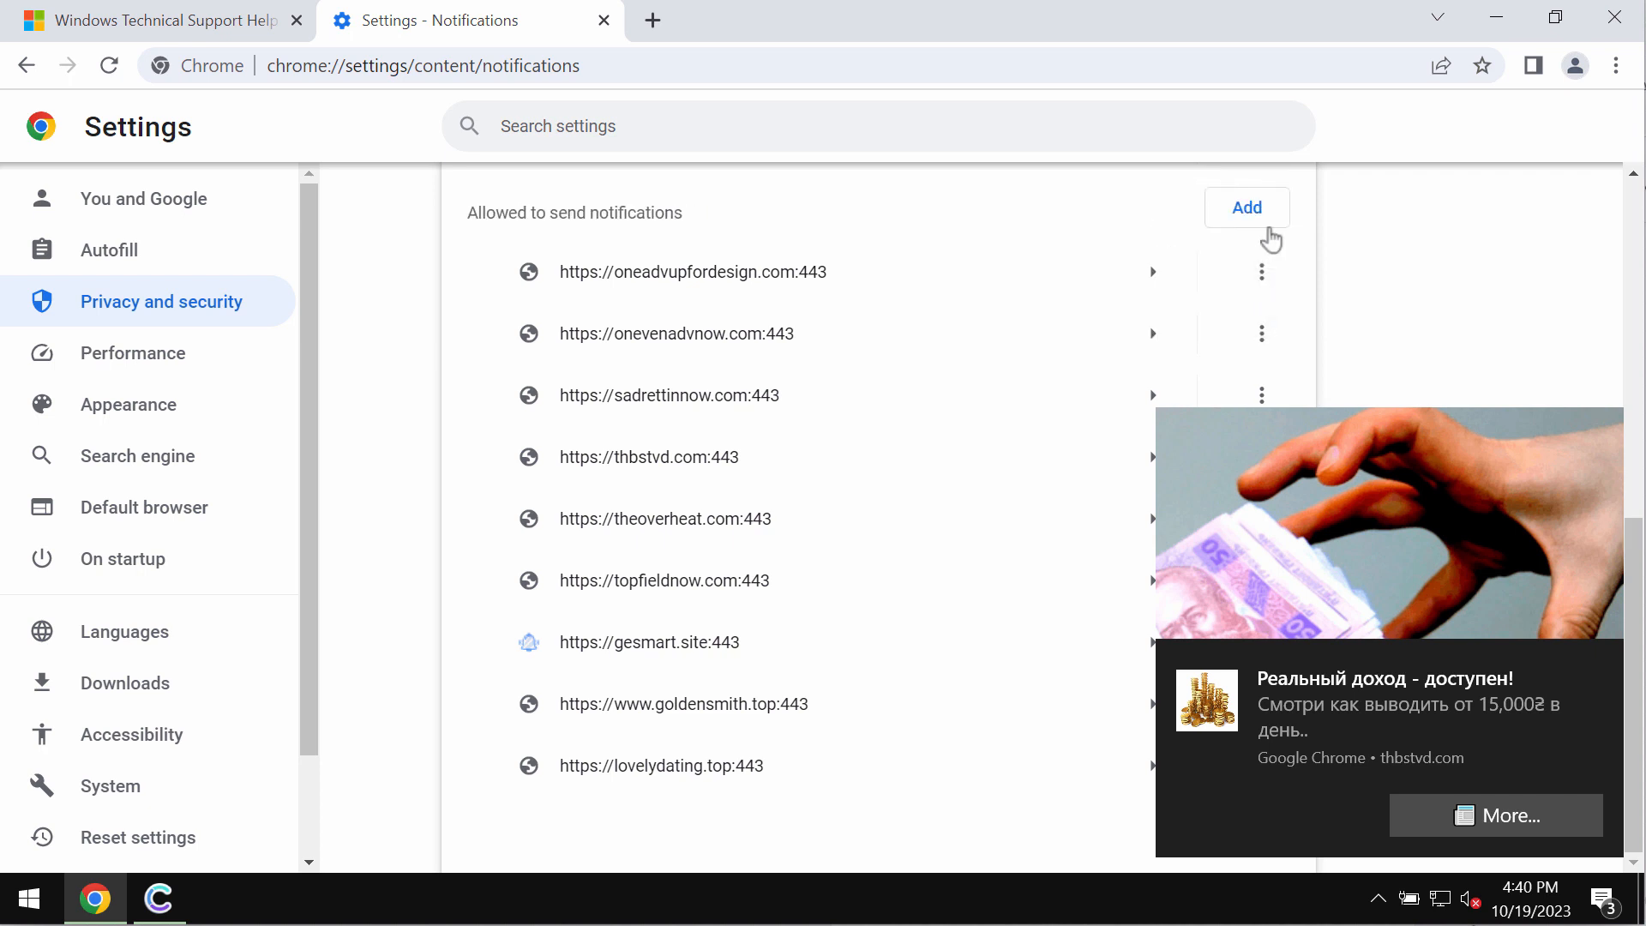
Step: Remove the first spam site's notification permission and start on the next one
click(1260, 271)
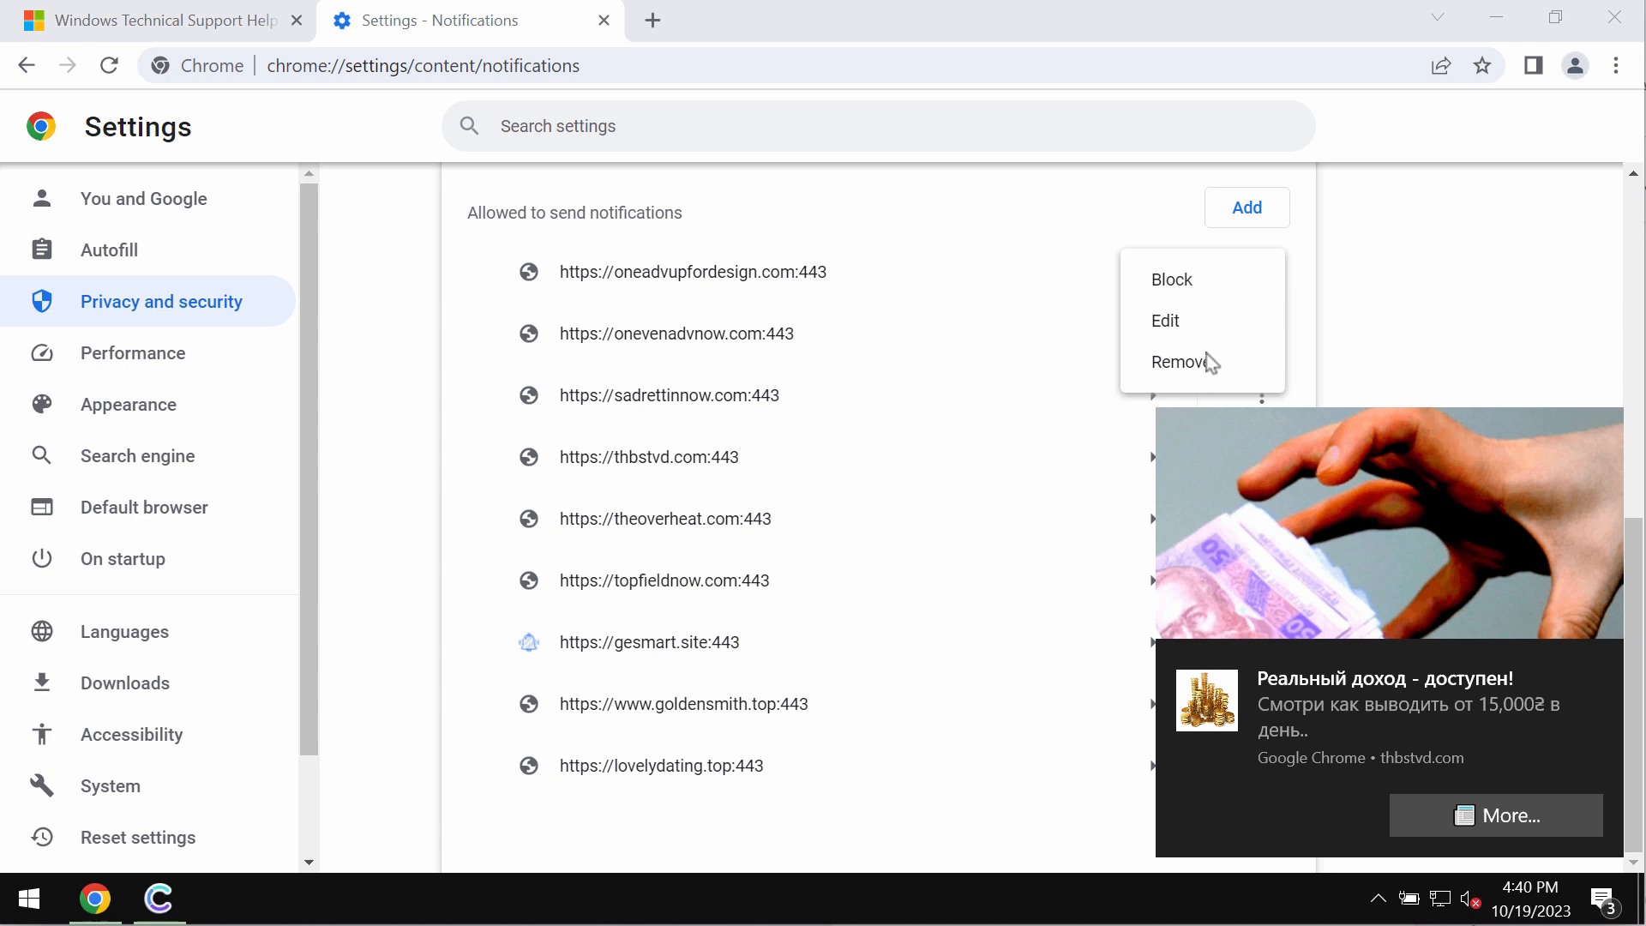
click(1334, 291)
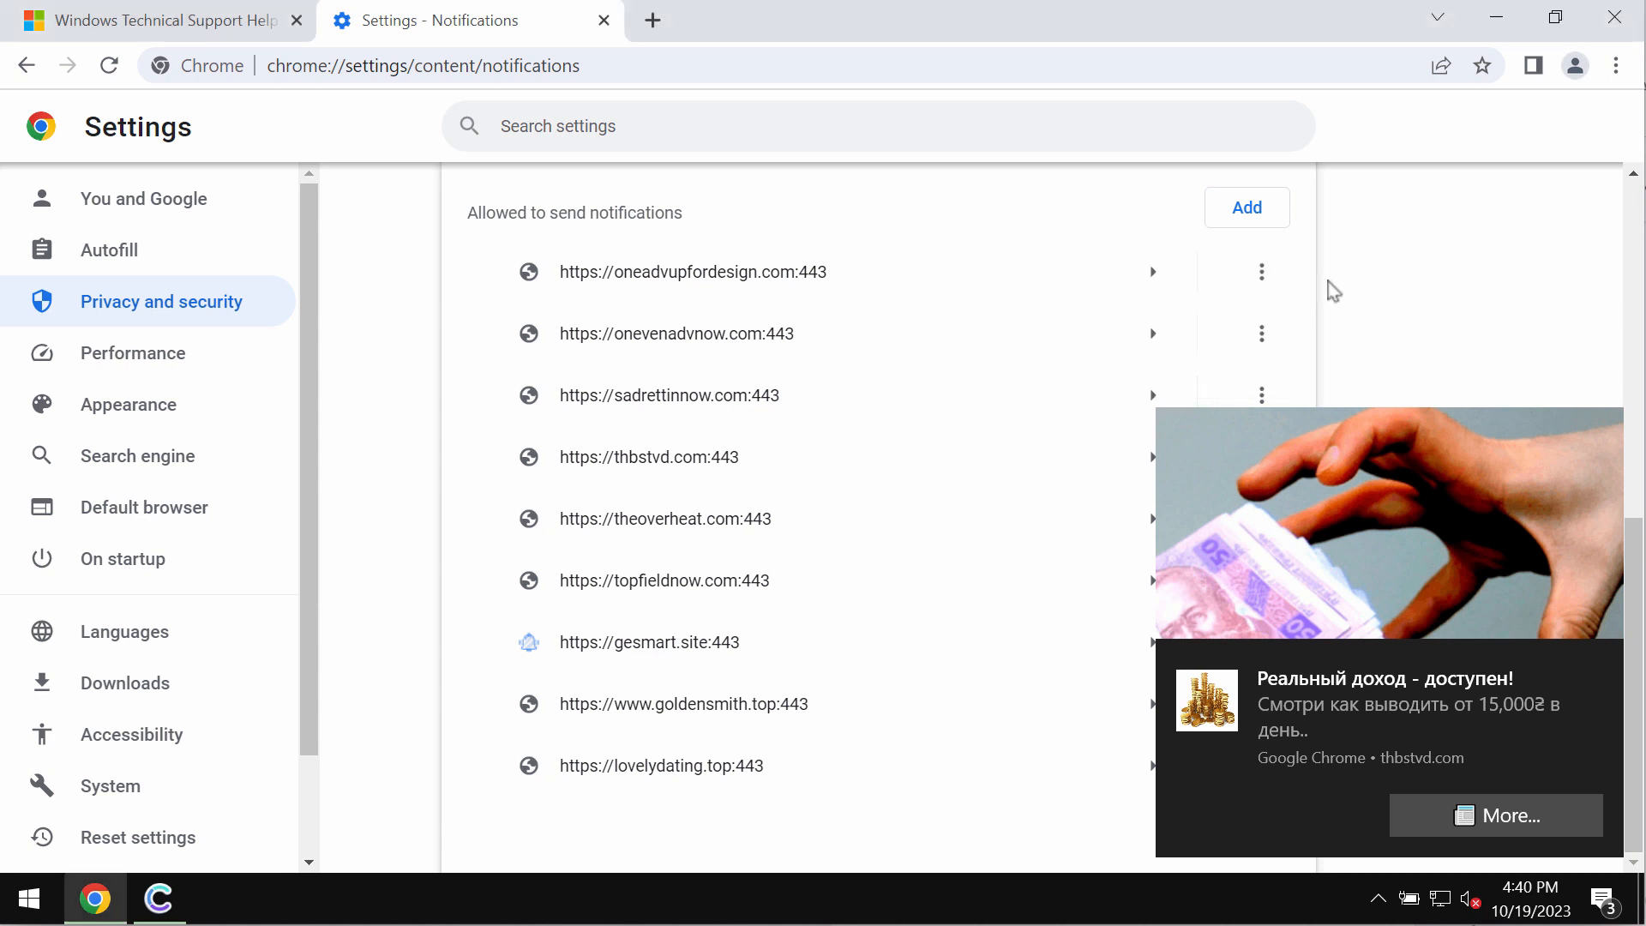
click(1260, 272)
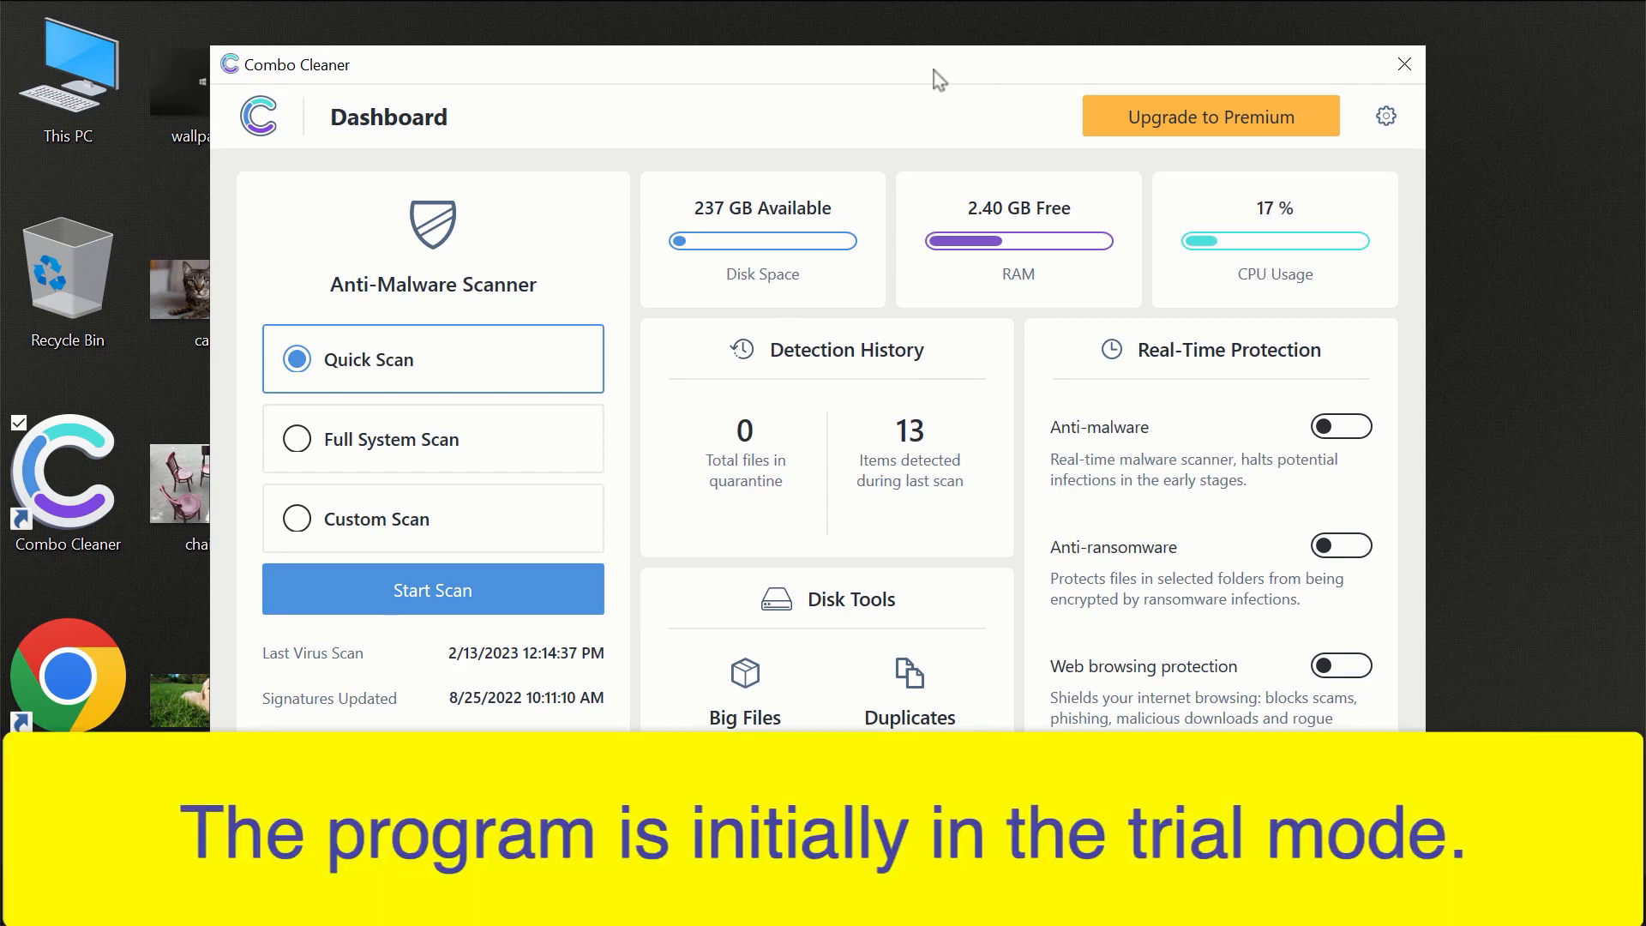
mouse_move(885, 75)
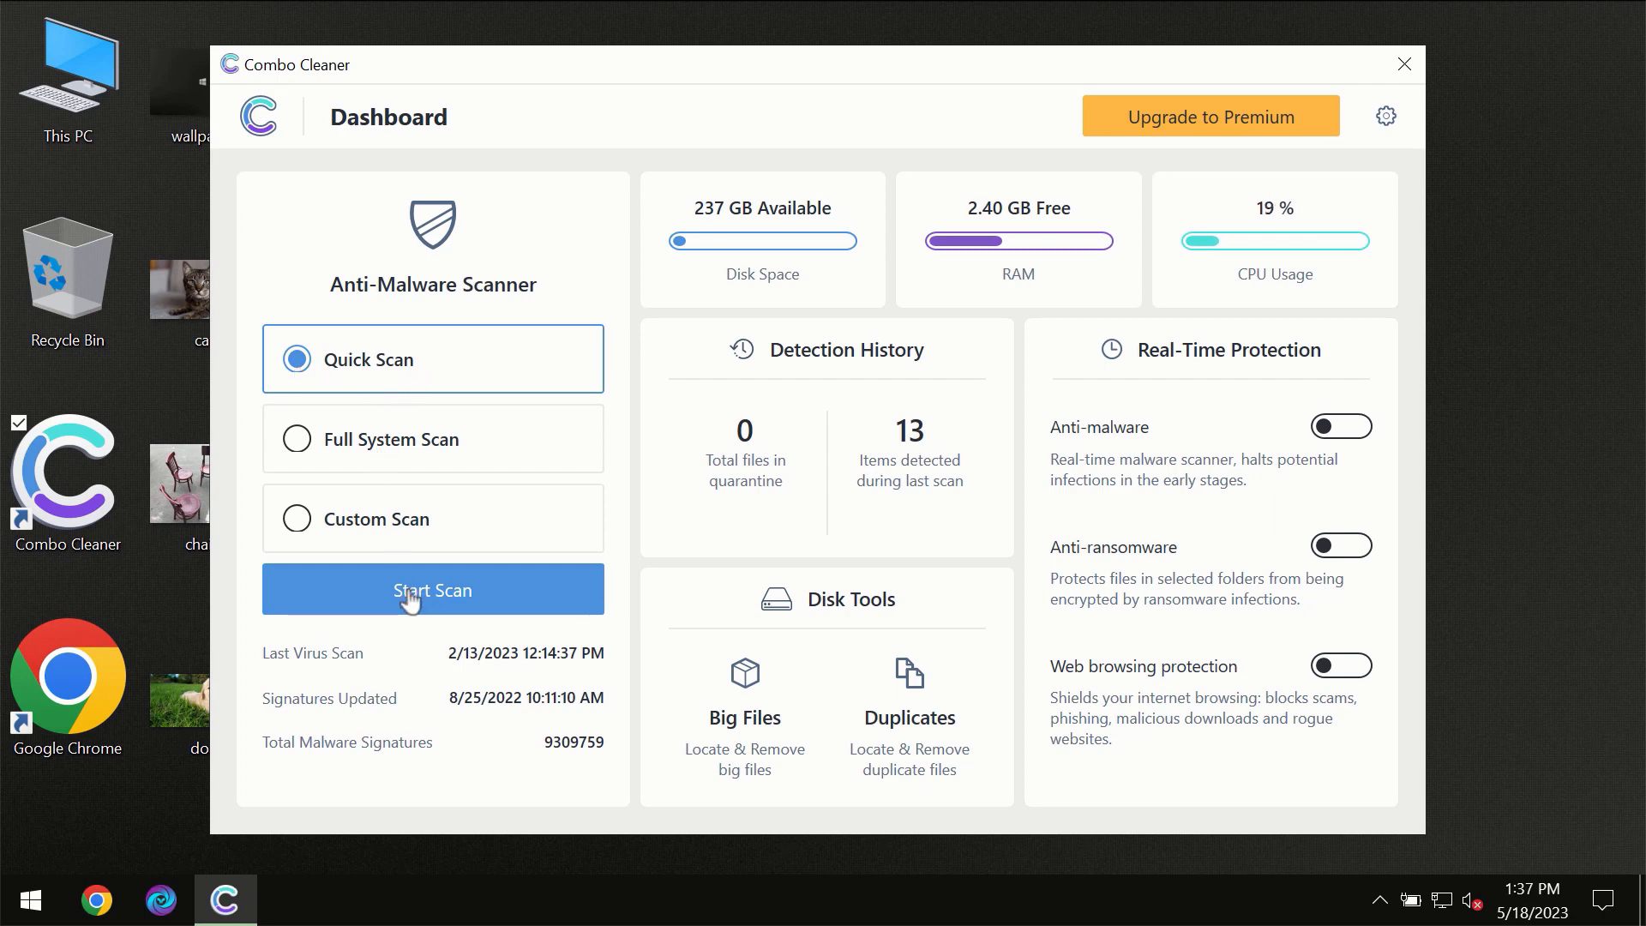
Step: Start the Quick Scan for malware
click(432, 588)
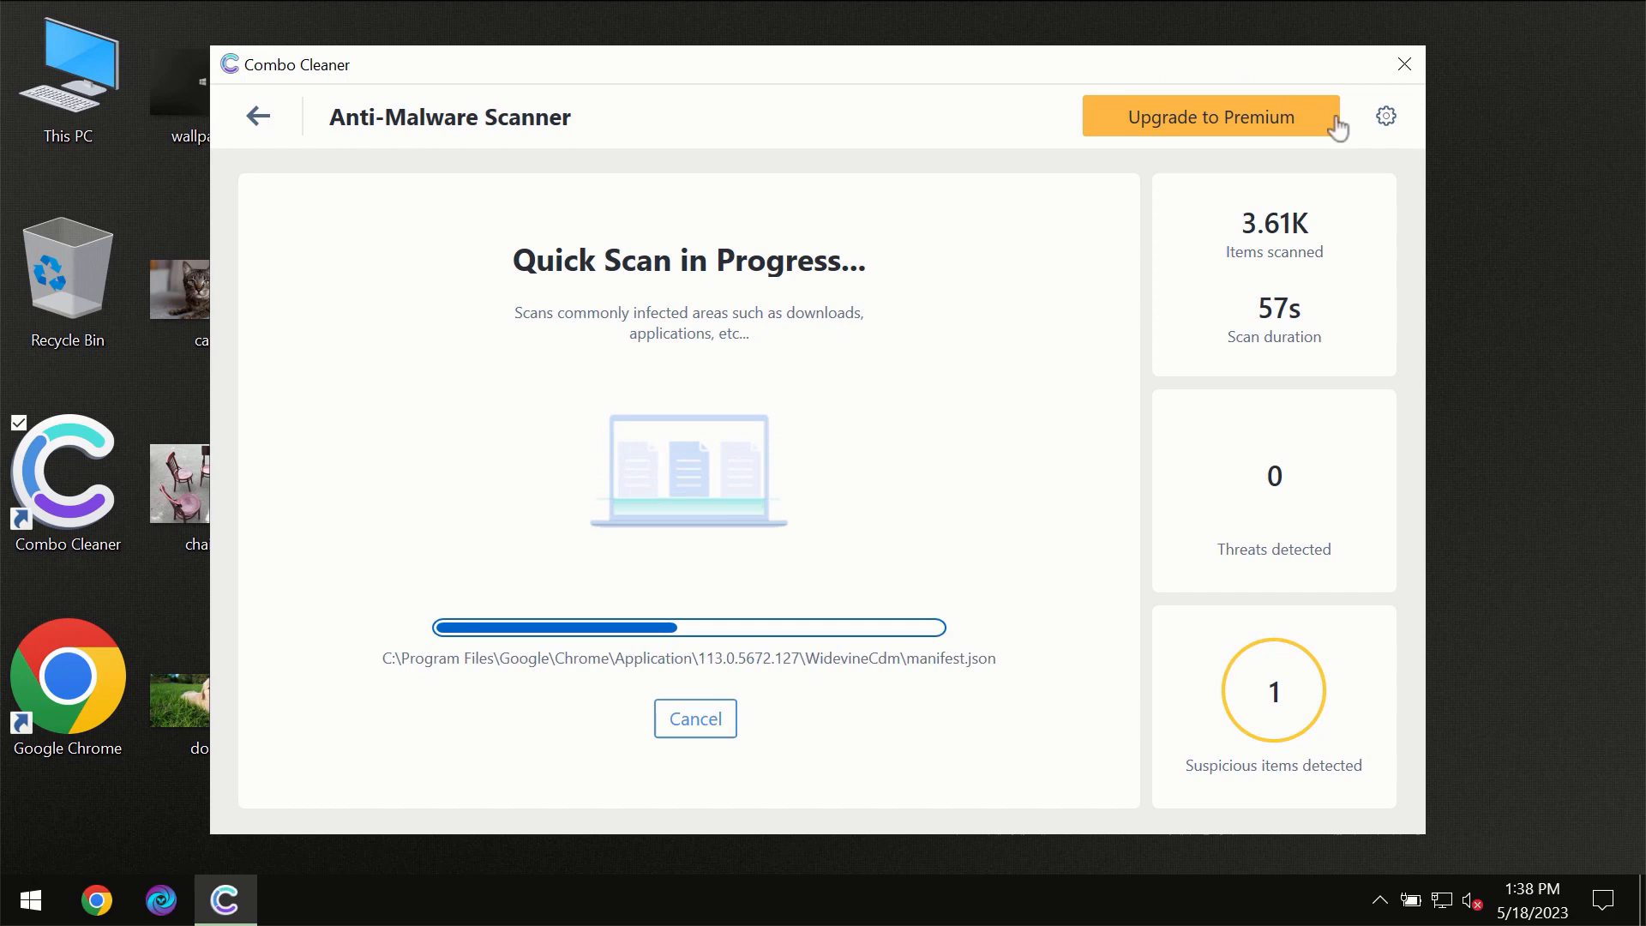
Step: View the Anti-Ransomware settings, then return to the dashboard while the scan runs
click(1385, 114)
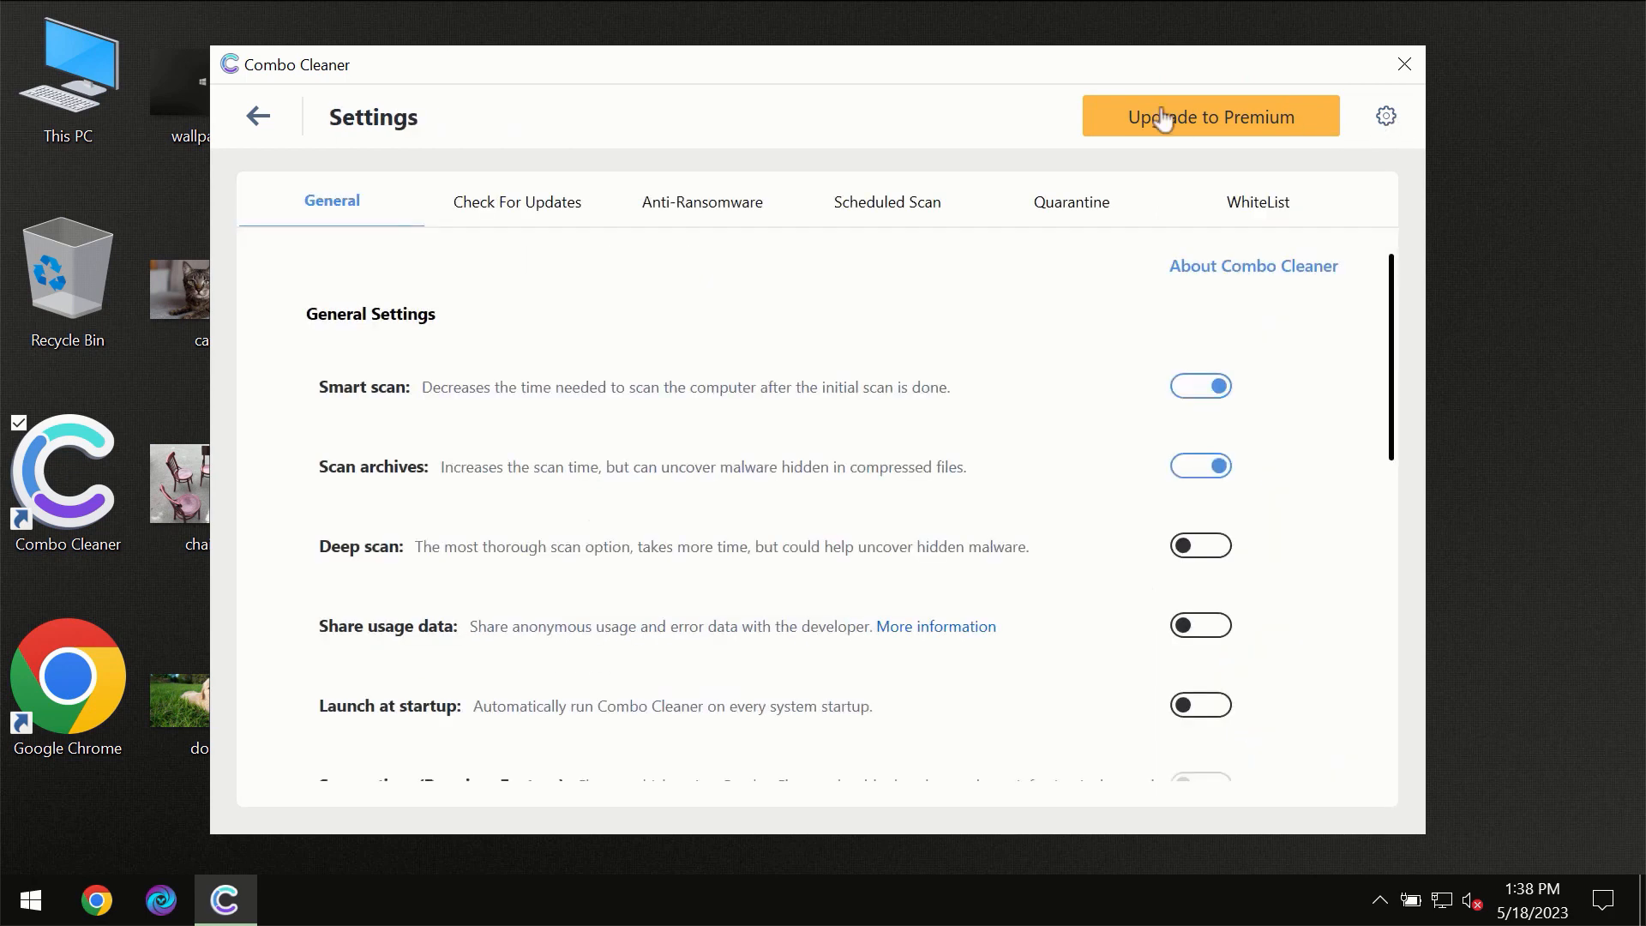
mouse_move(723, 238)
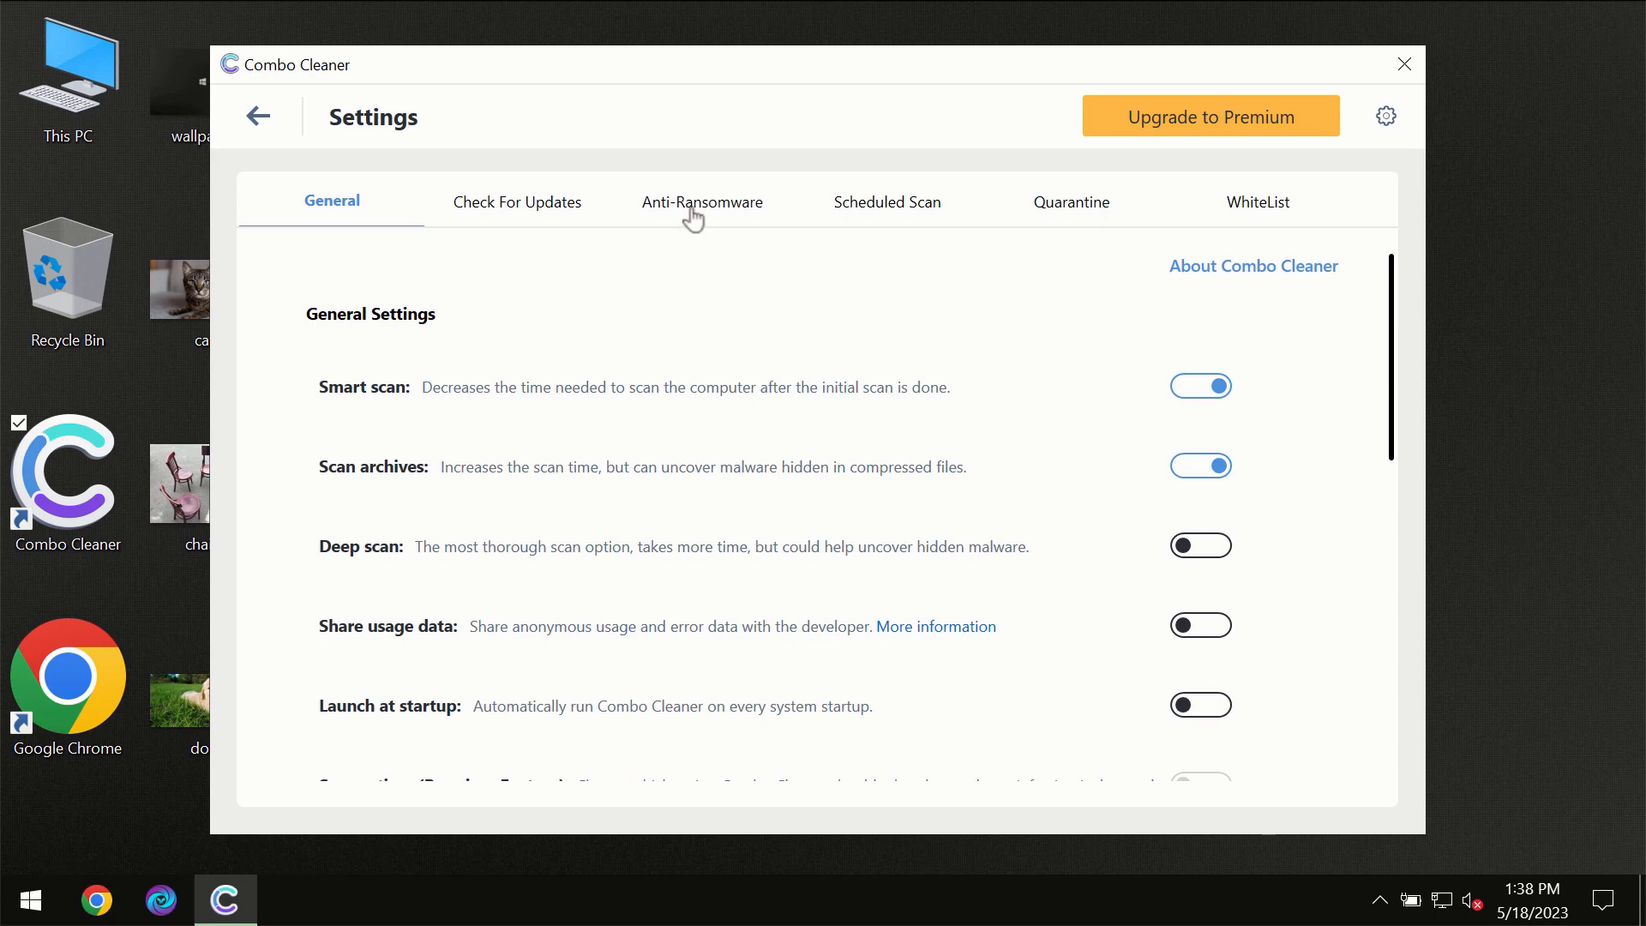
click(701, 202)
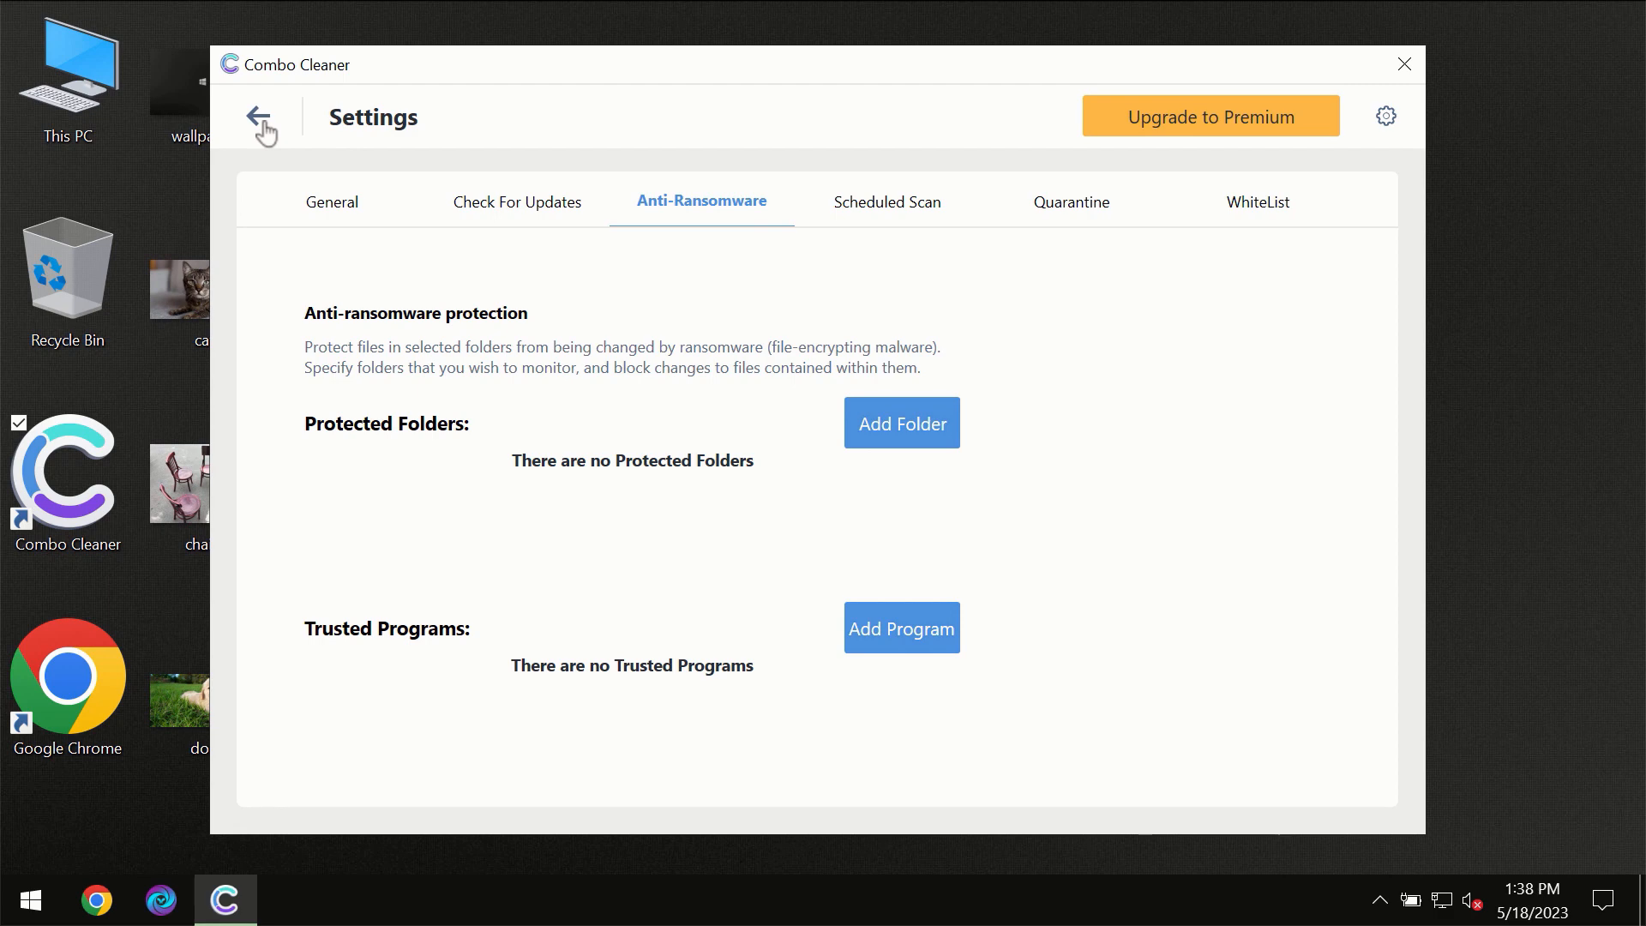
click(261, 132)
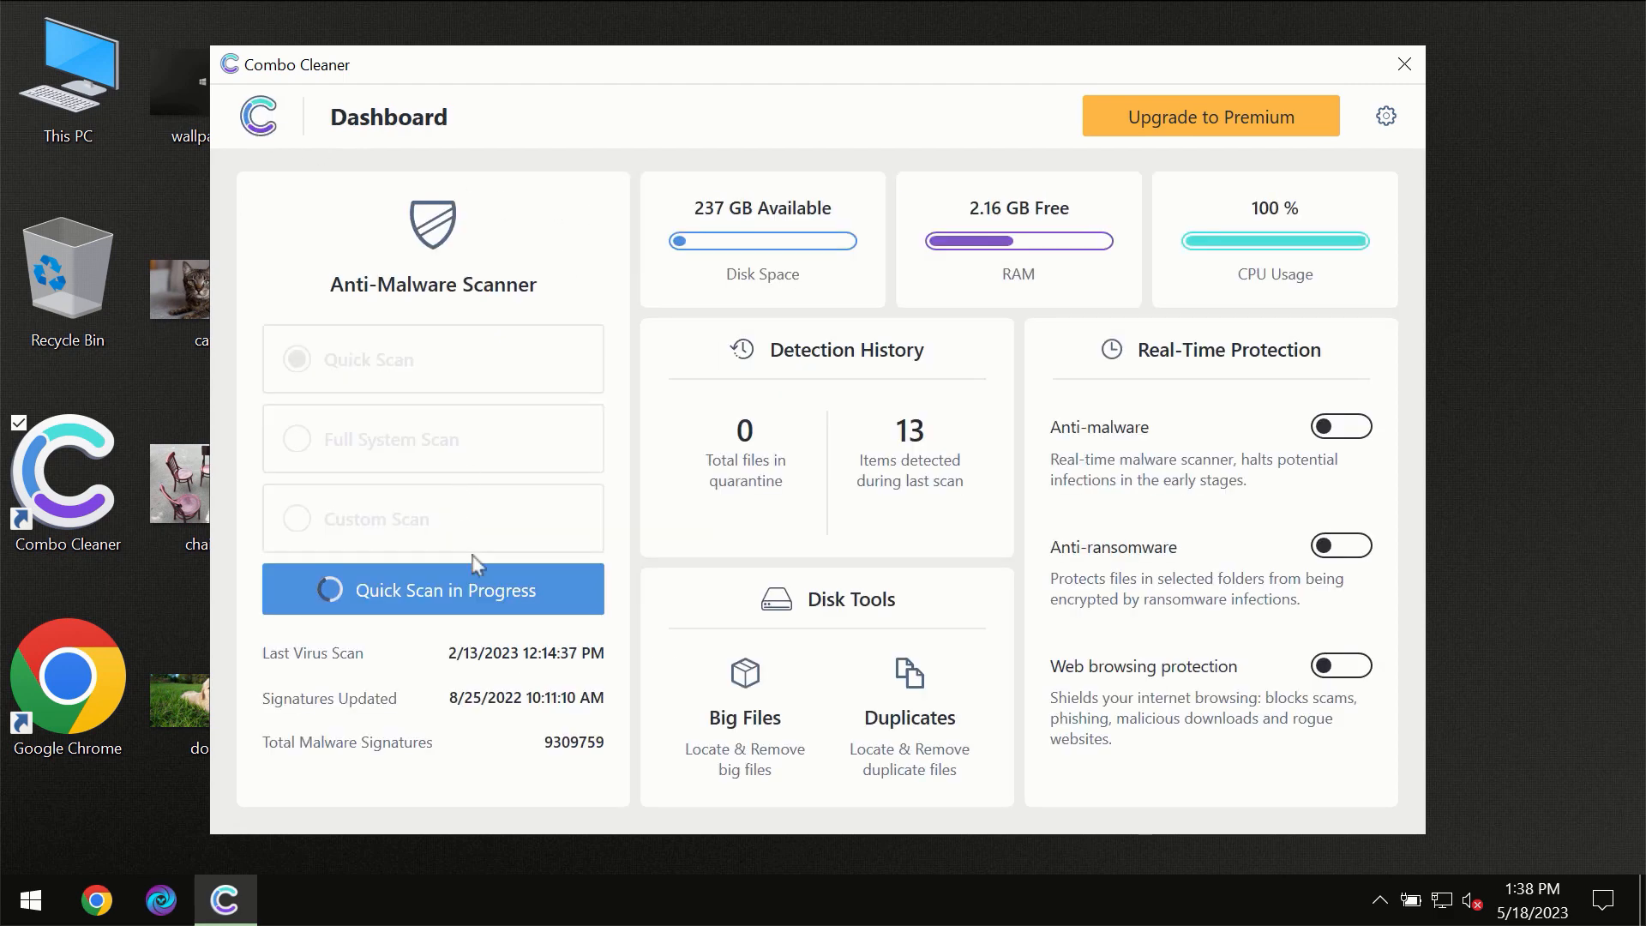
Step: View the scan result of one spam threat, then bring up the Premium upgrade offer
click(432, 588)
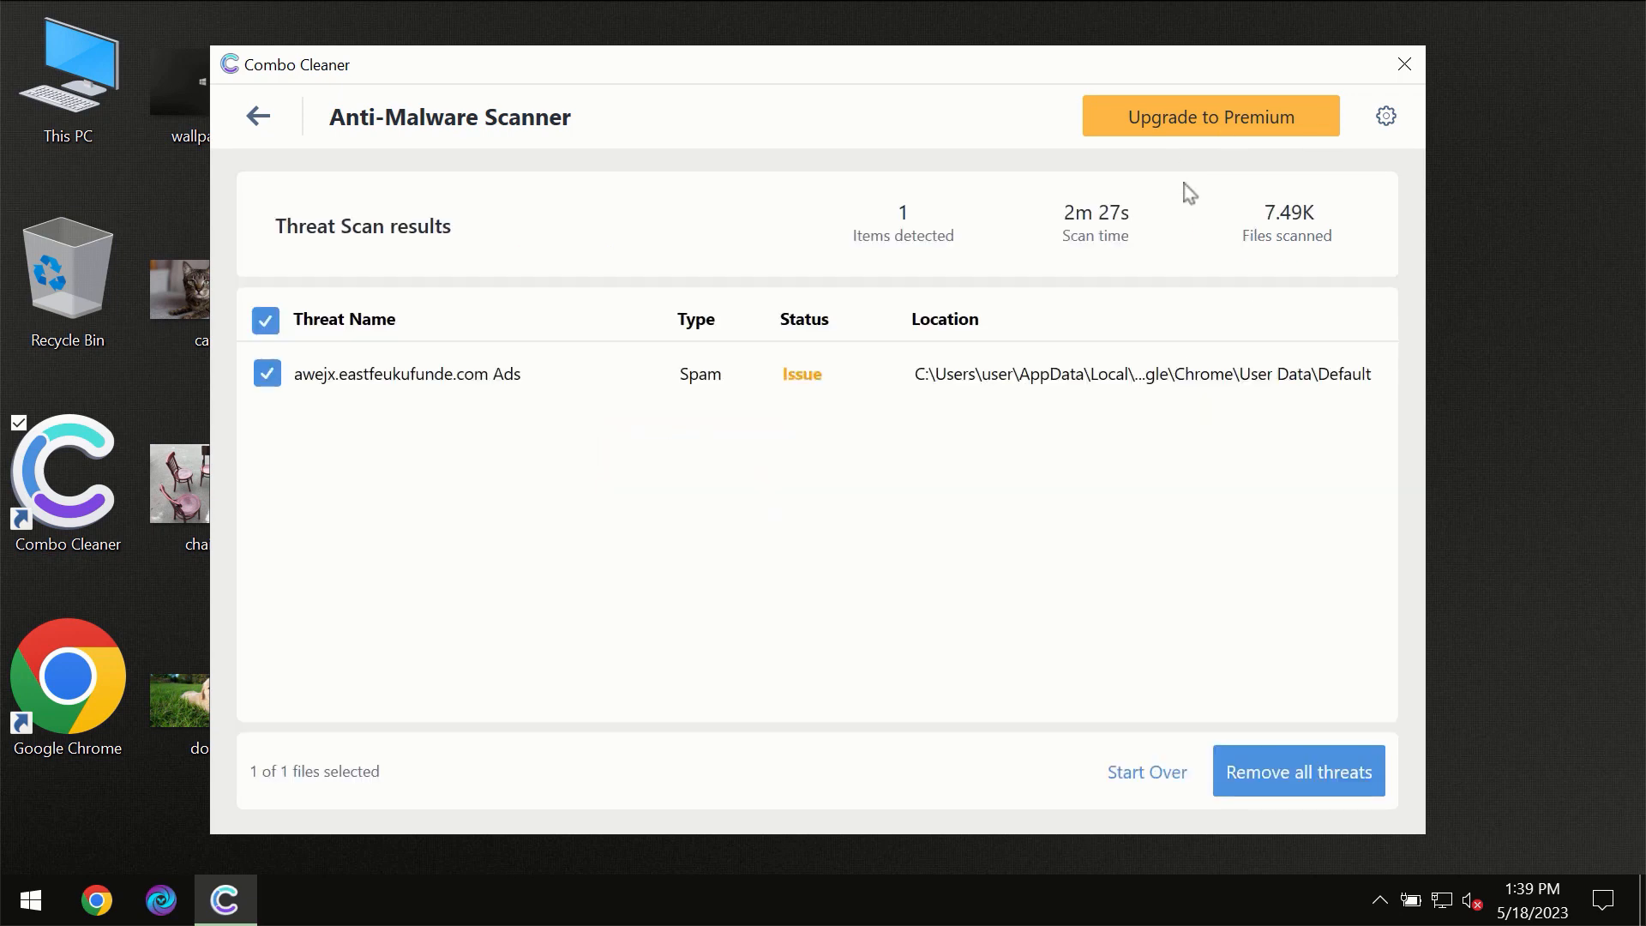
click(1208, 114)
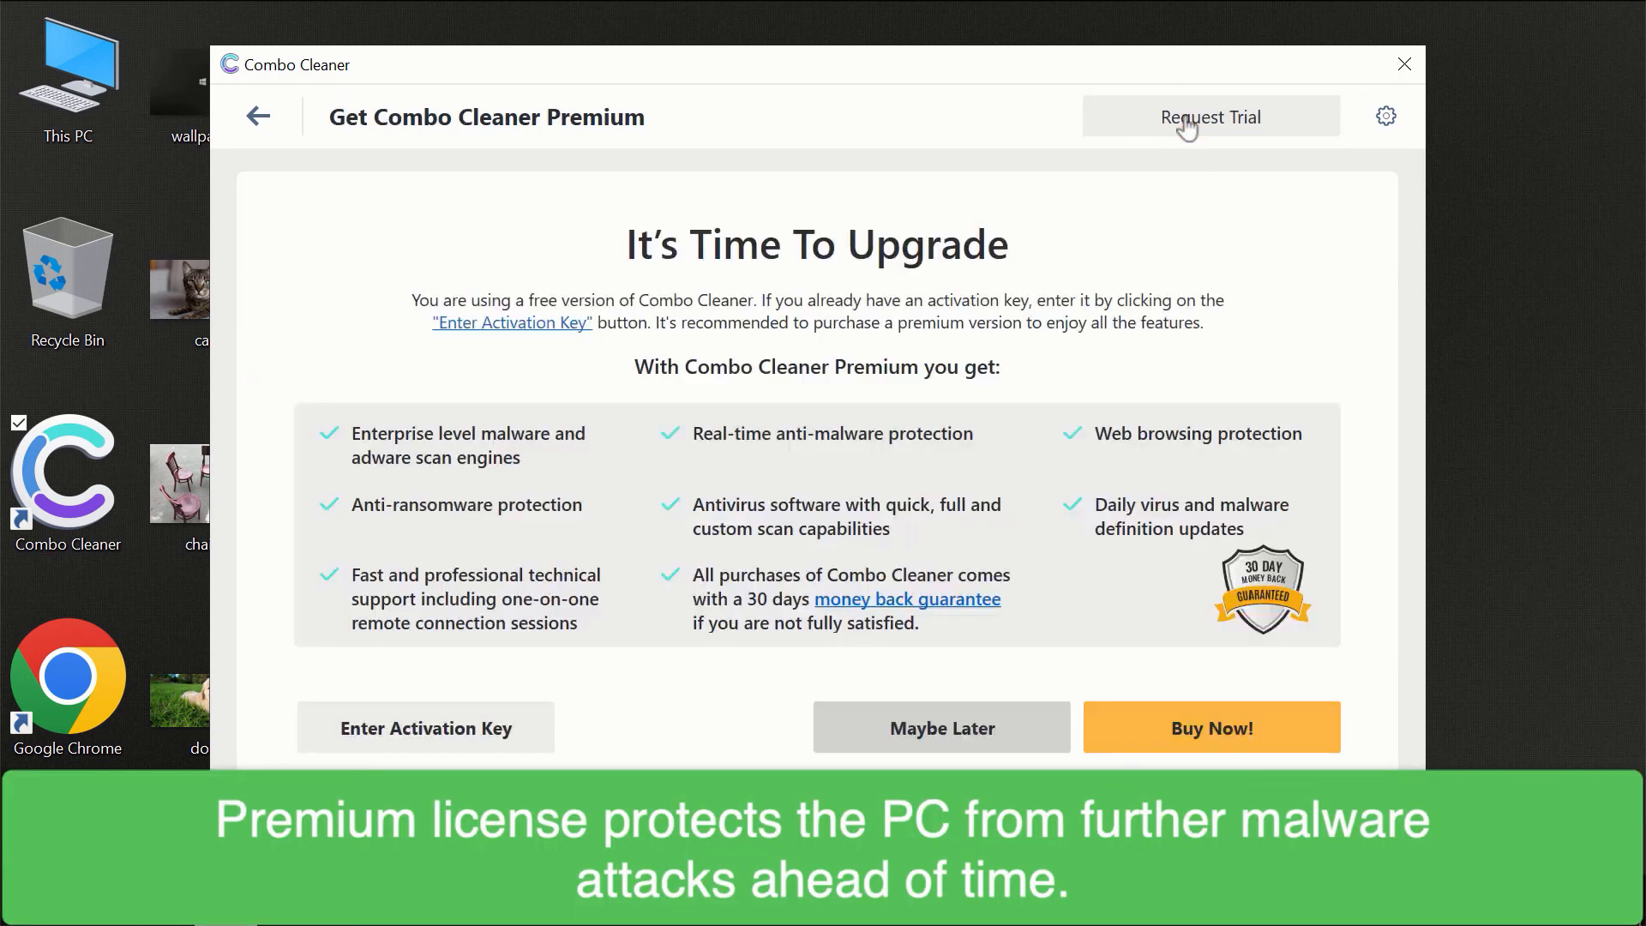